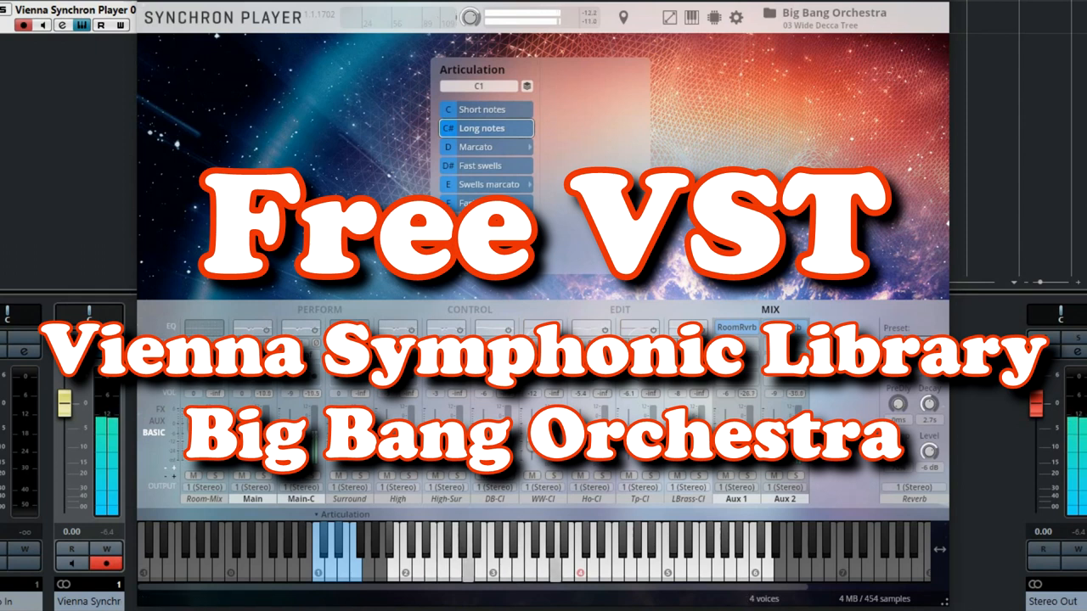
Try the Short notes articulation, return to Long notes, then select Short notes again.
left_click(482, 108)
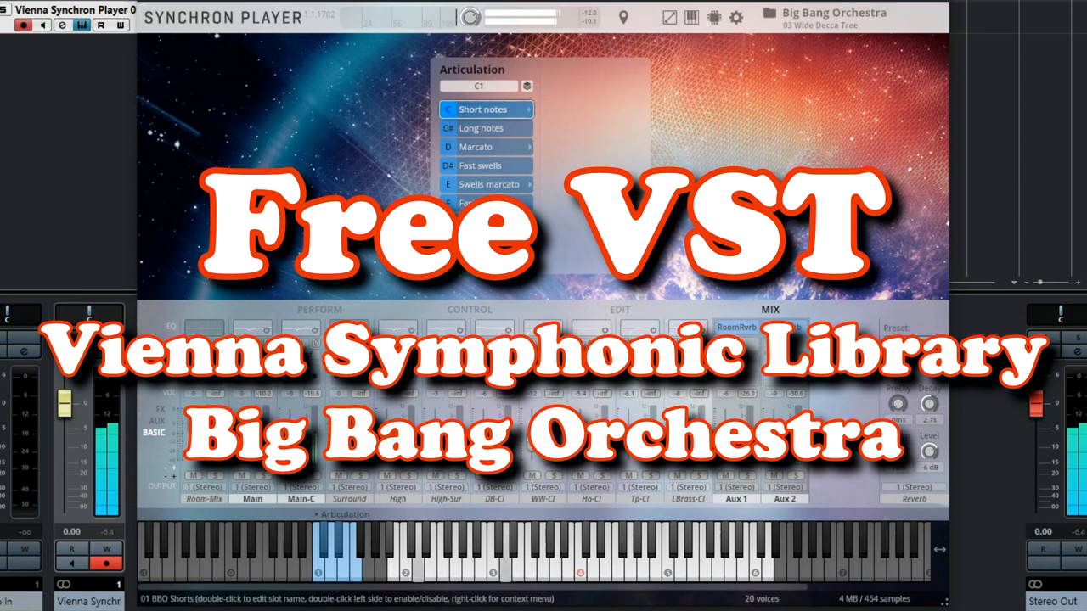
left_click(482, 127)
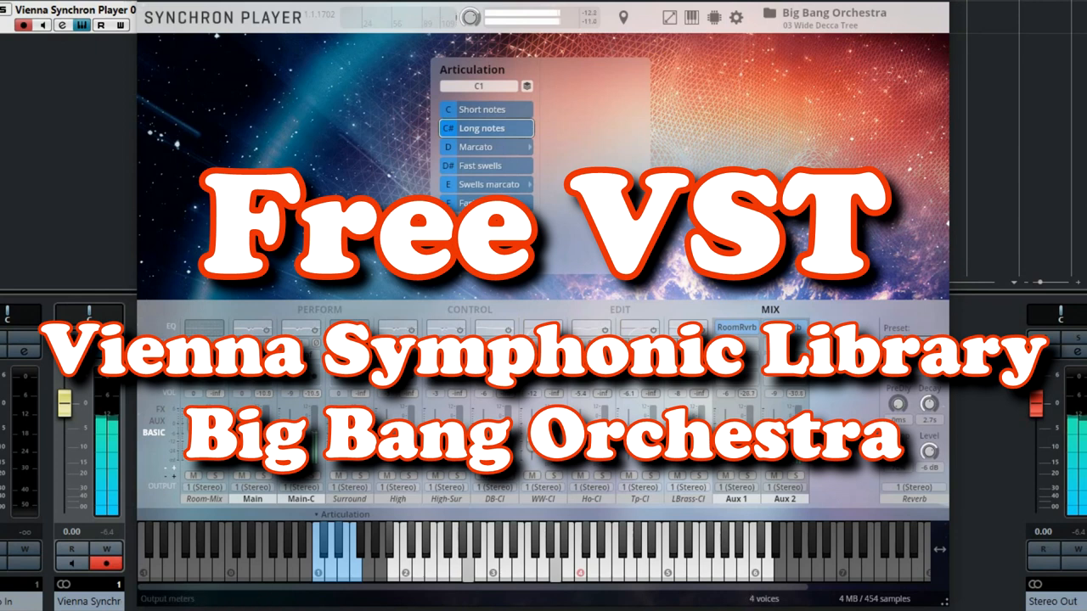
left_click(482, 109)
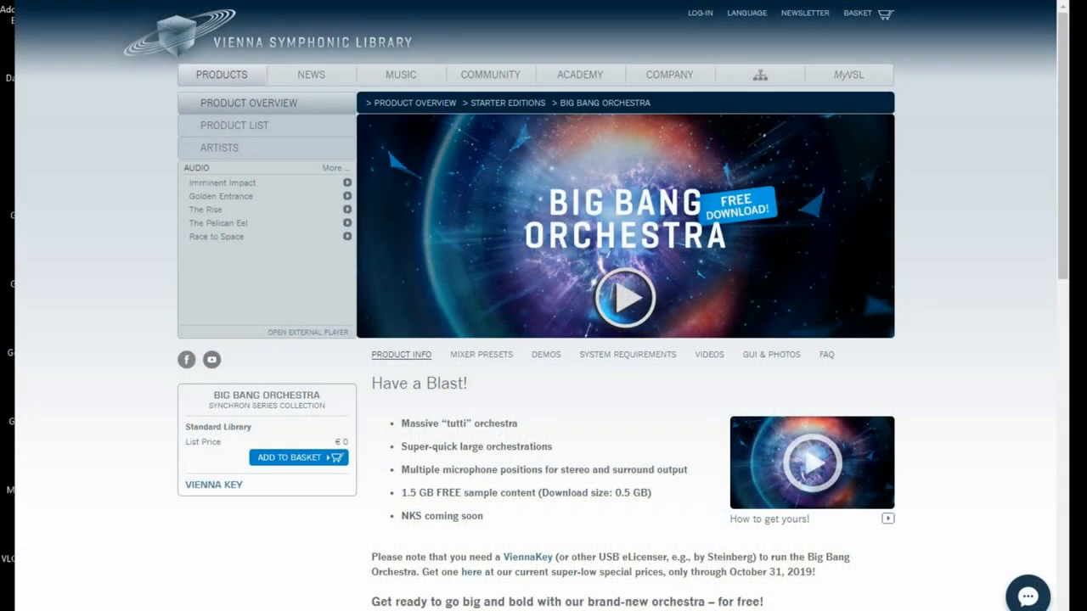
Add the free Big Bang Orchestra library to the basket and view the Vienna Key page.
left_click(293, 457)
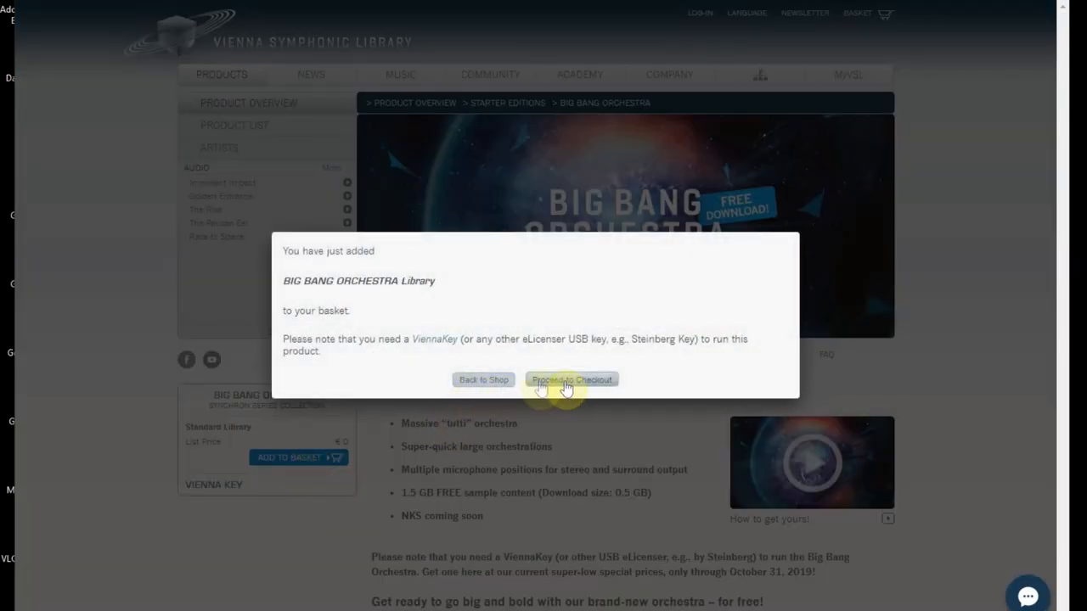
left_click(484, 380)
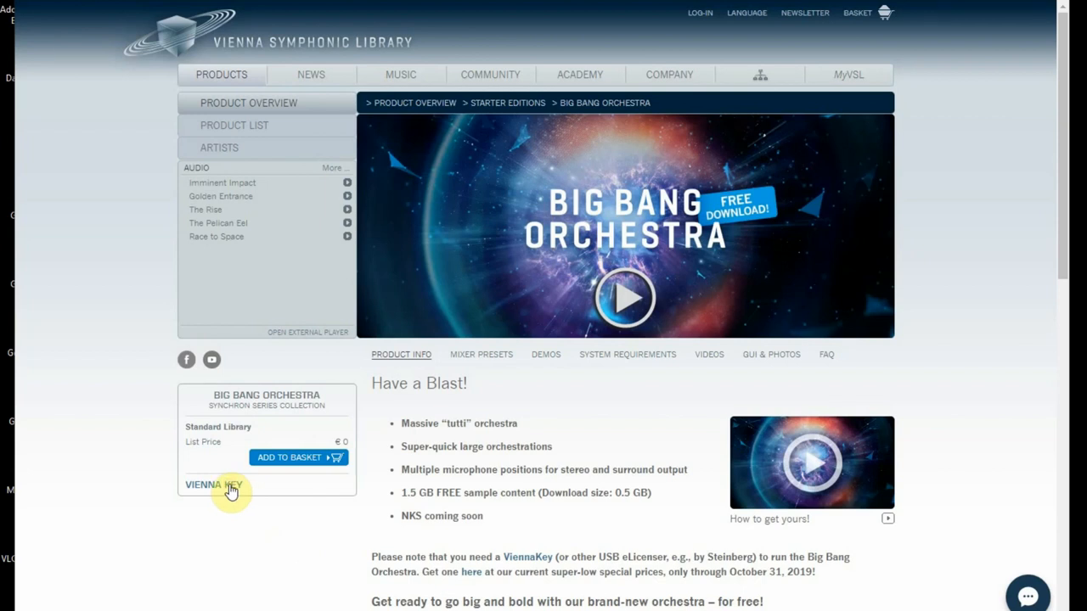
left_click(213, 484)
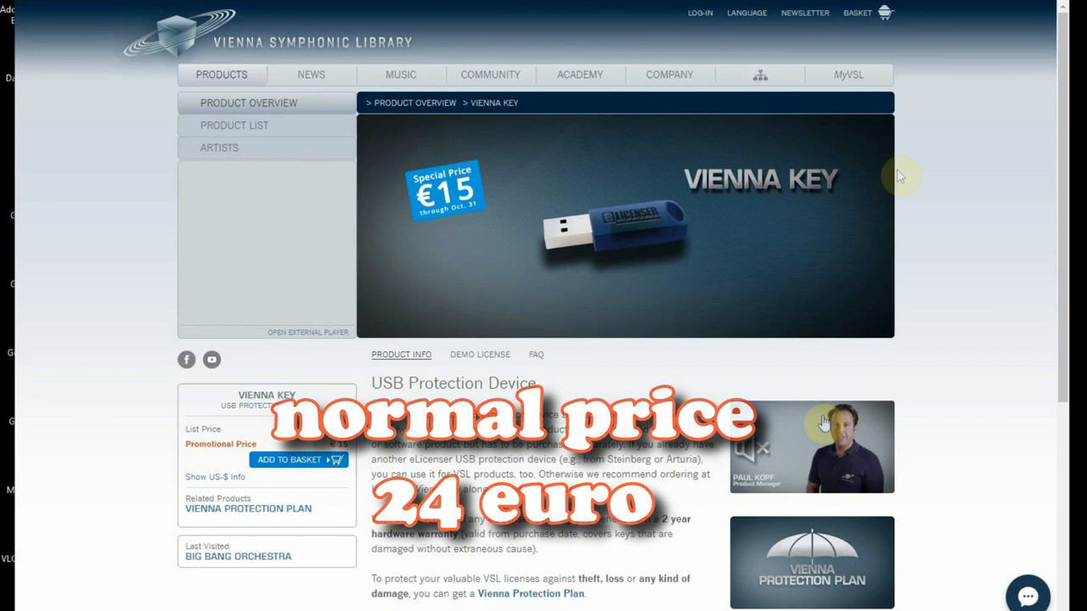
Open the basket and continue checkout to the account registration form.
left_click(858, 13)
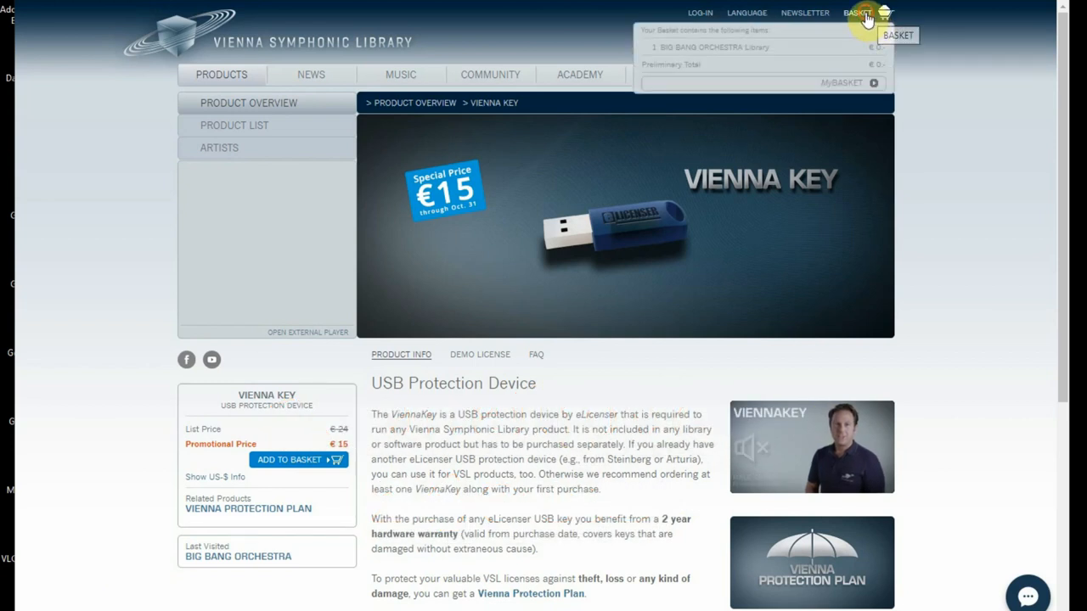
left_click(856, 13)
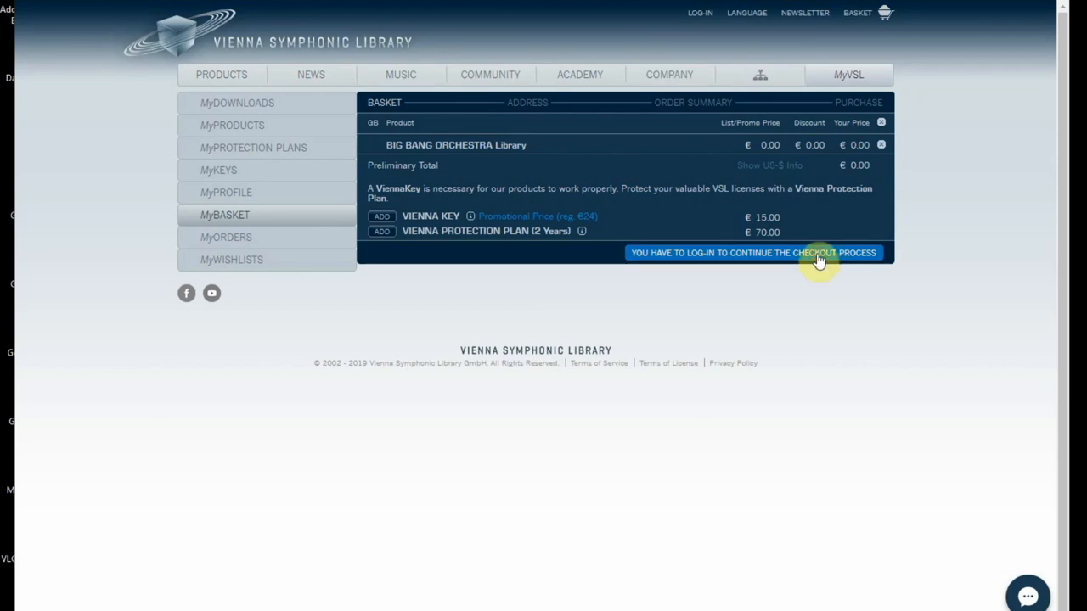
left_click(751, 252)
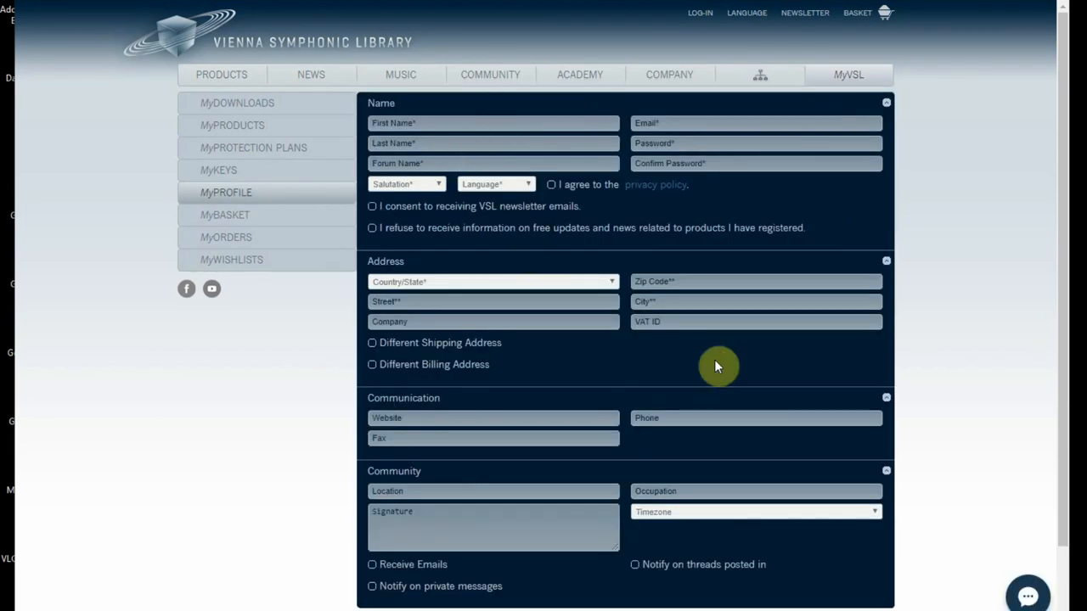
Scroll down the registration page.
scroll("down", 3)
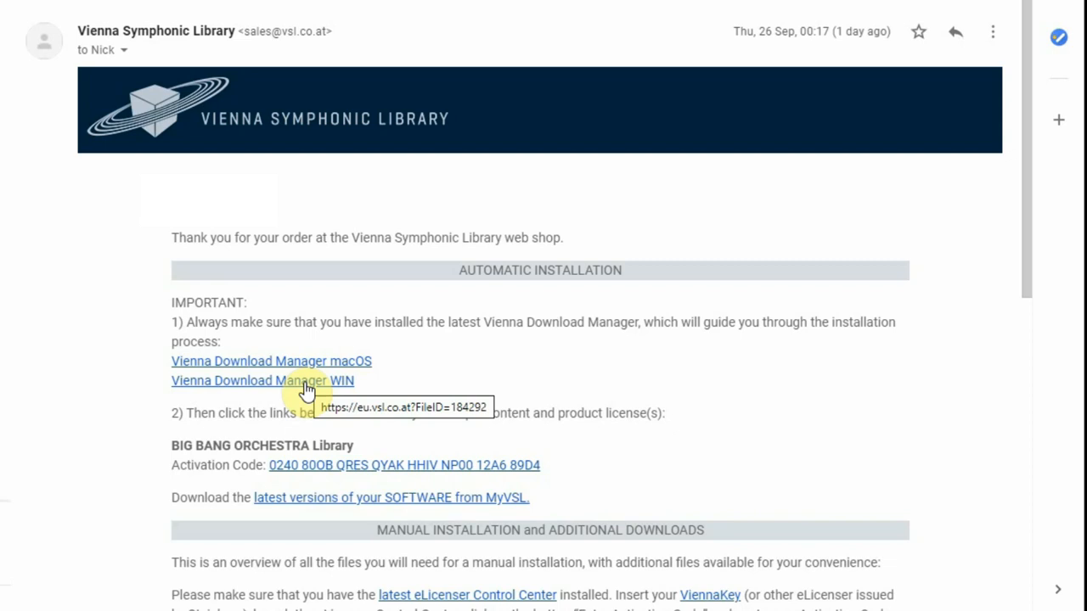
Install the Download Manager with the default installation and Start Menu folders.
left_click(261, 380)
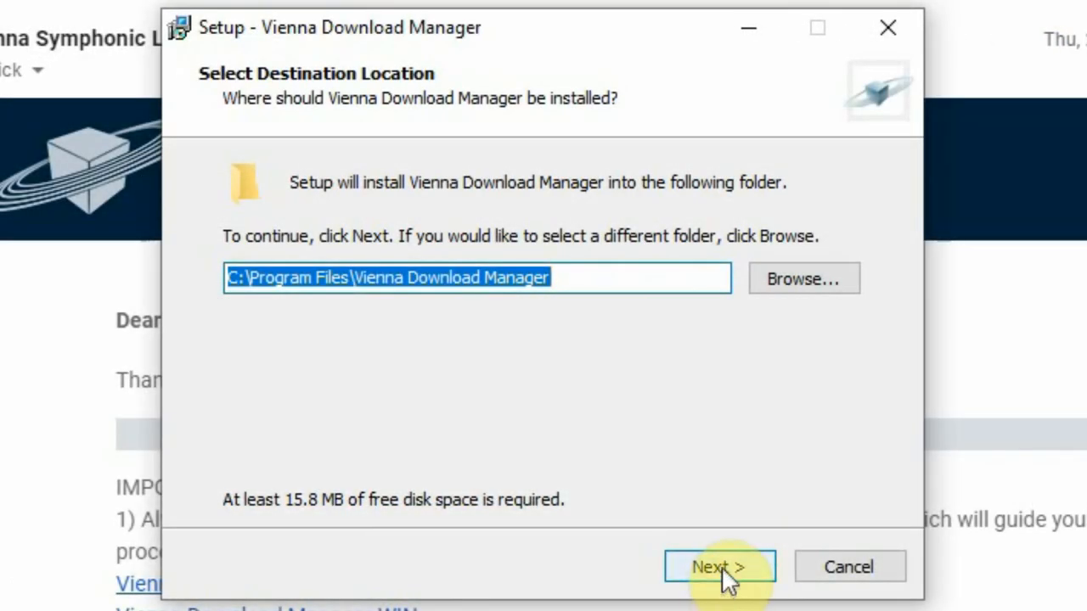
left_click(719, 567)
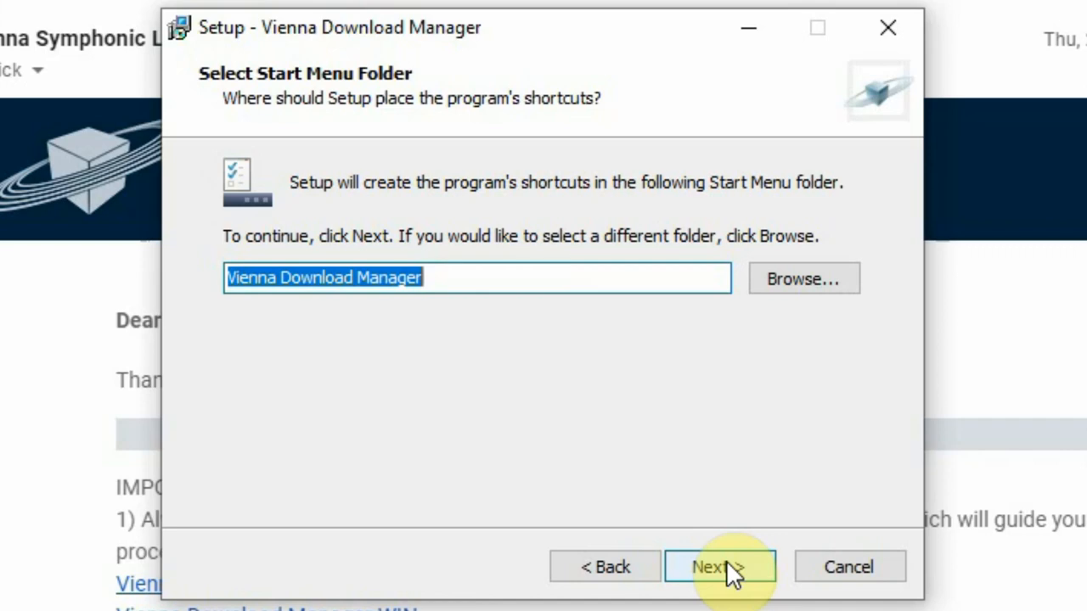
left_click(719, 566)
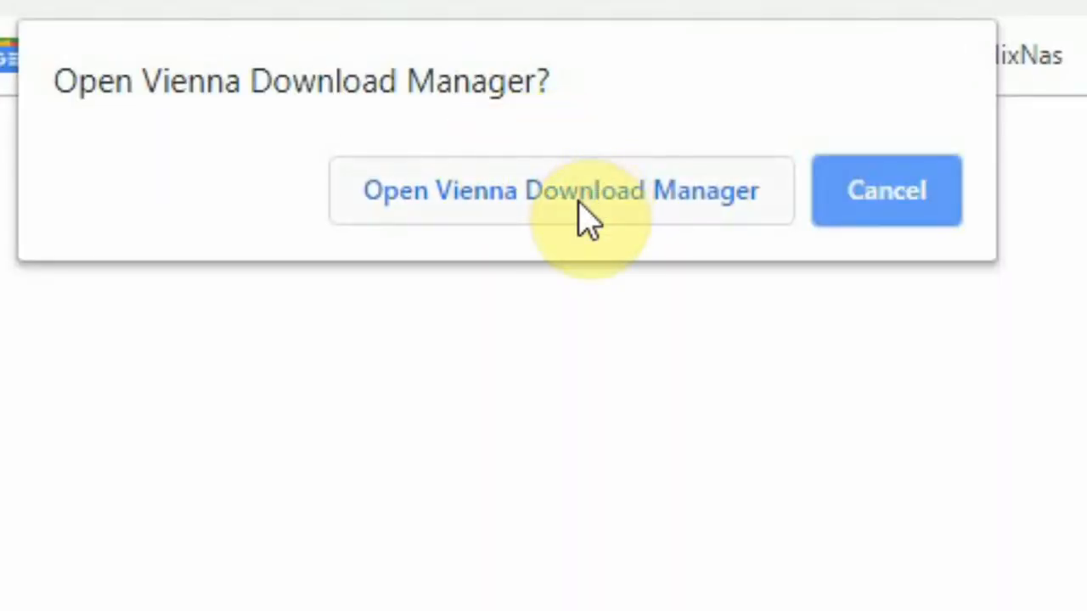
Open the library link in Download Manager, confirm components, and download the 462.8 MB package.
left_click(559, 190)
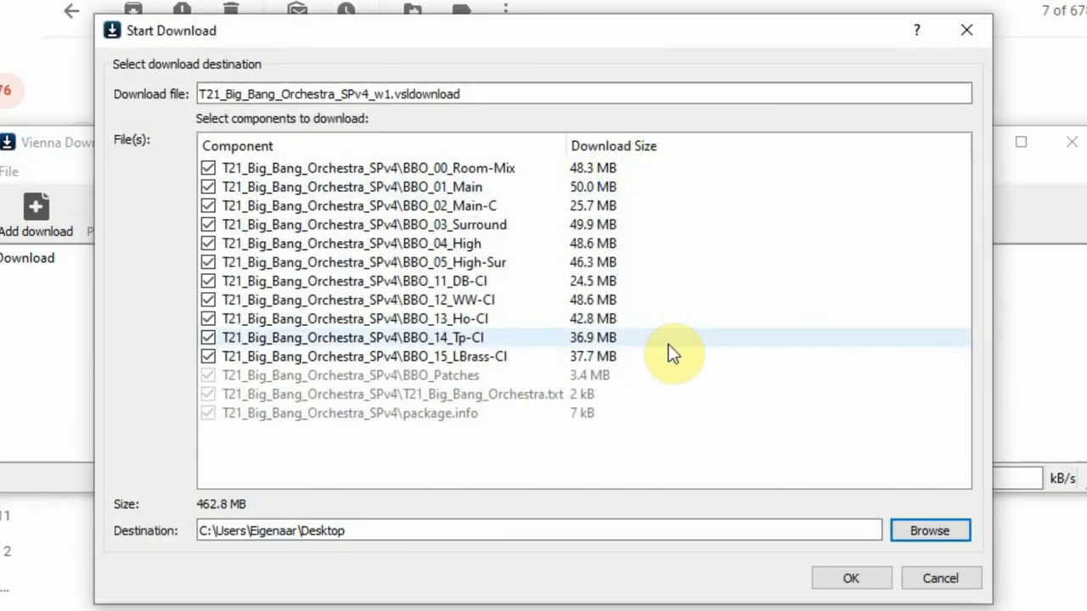
left_click(850, 579)
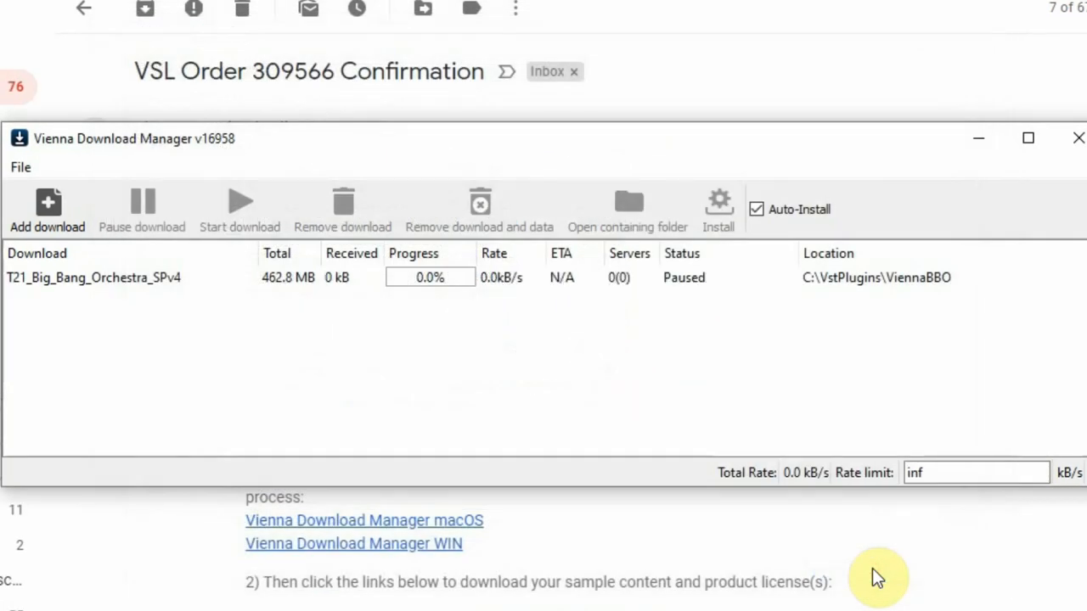
left_click(239, 203)
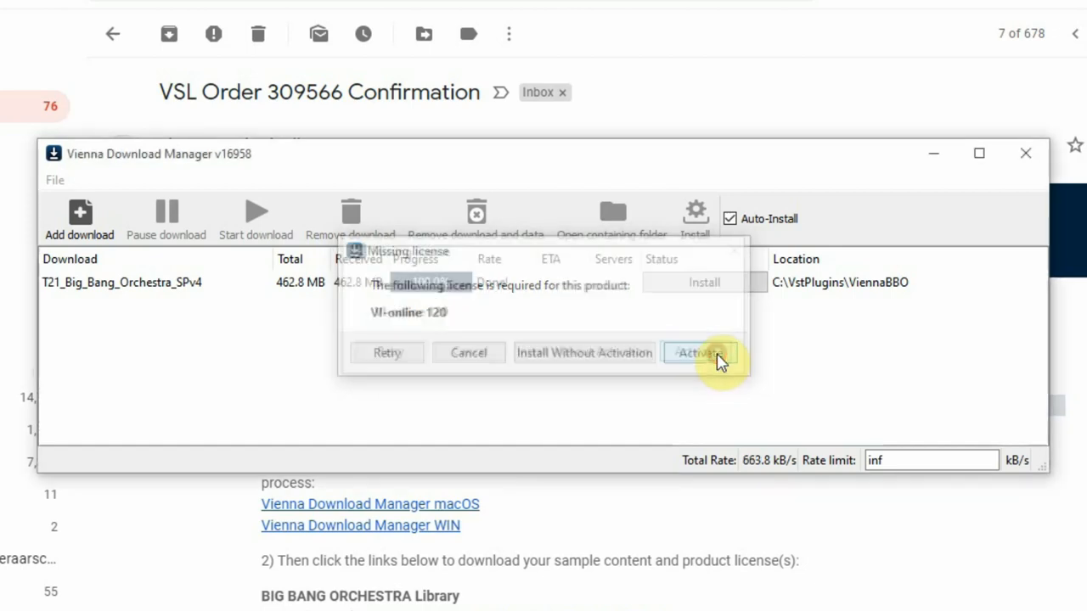
Activate the license, then install Big Bang Orchestra into C:\VstPlugins\ViennaBBO and close the installer.
left_click(696, 352)
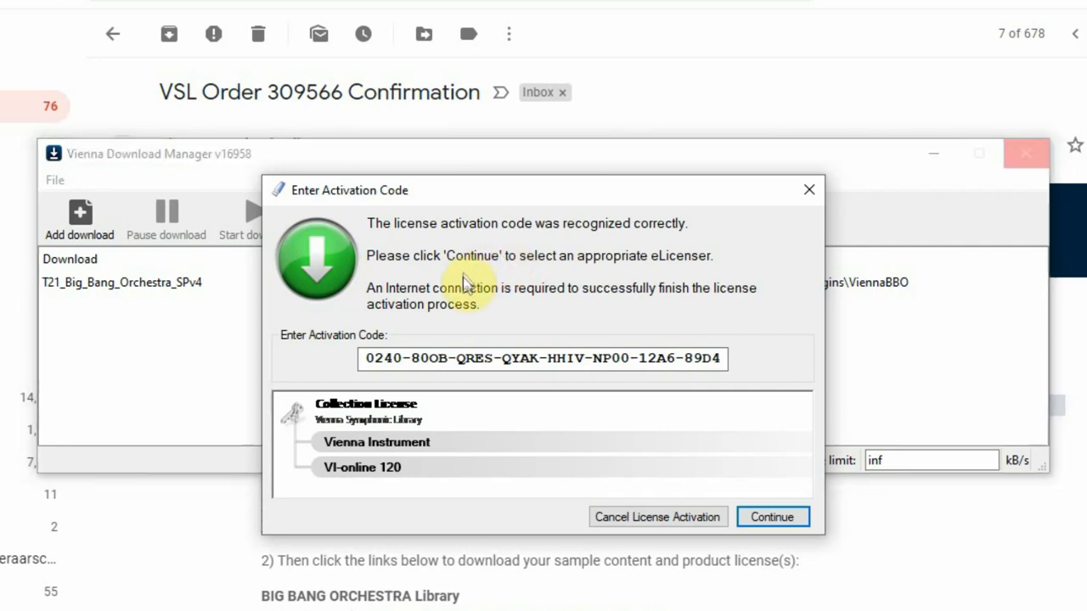
left_click(771, 517)
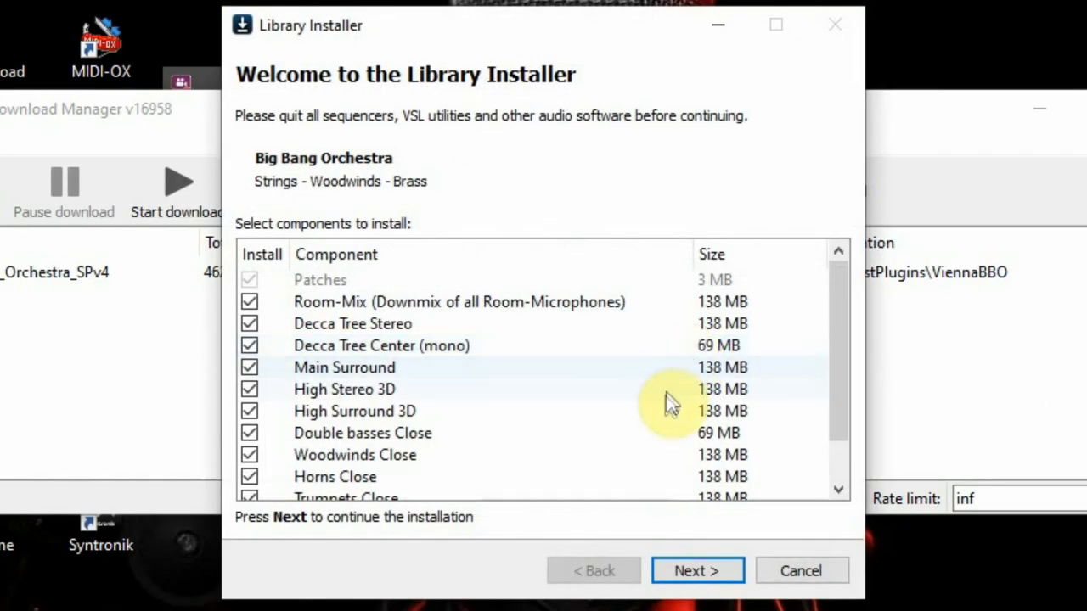
mouse_move(654, 429)
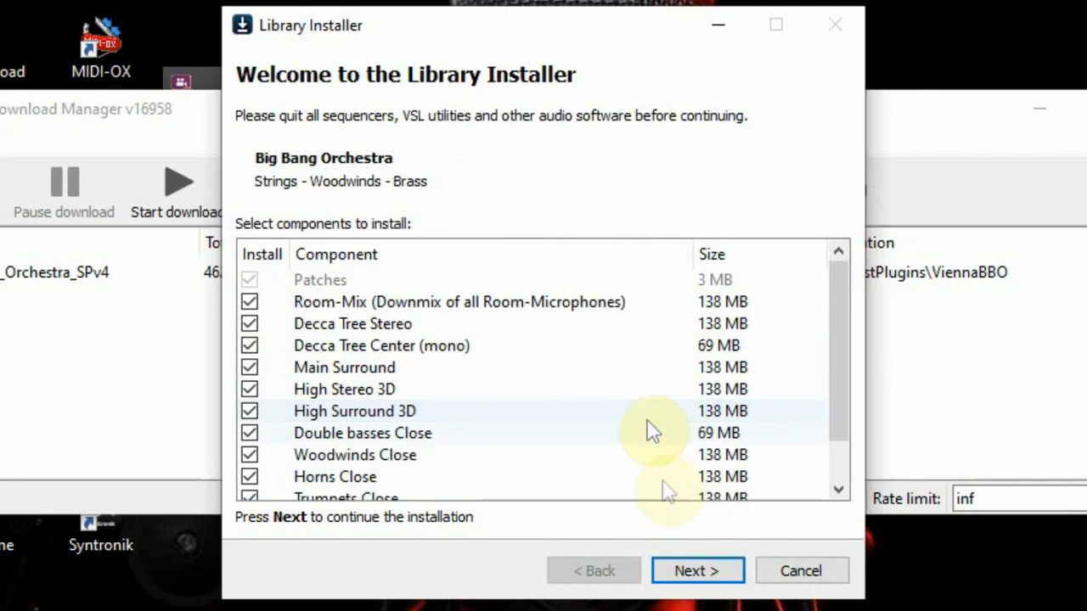
left_click(697, 569)
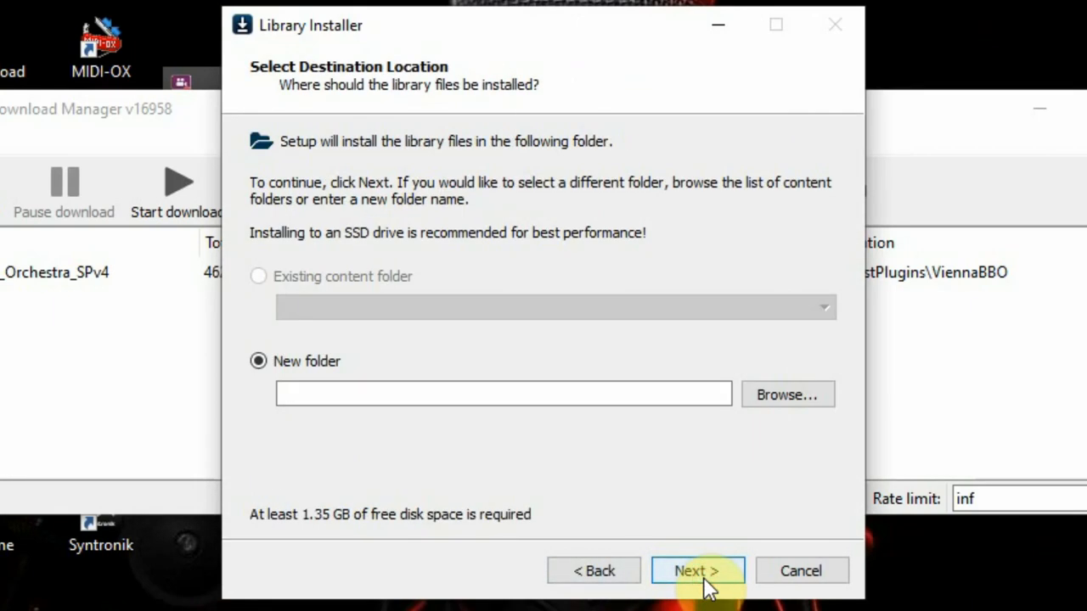
mouse_move(785, 395)
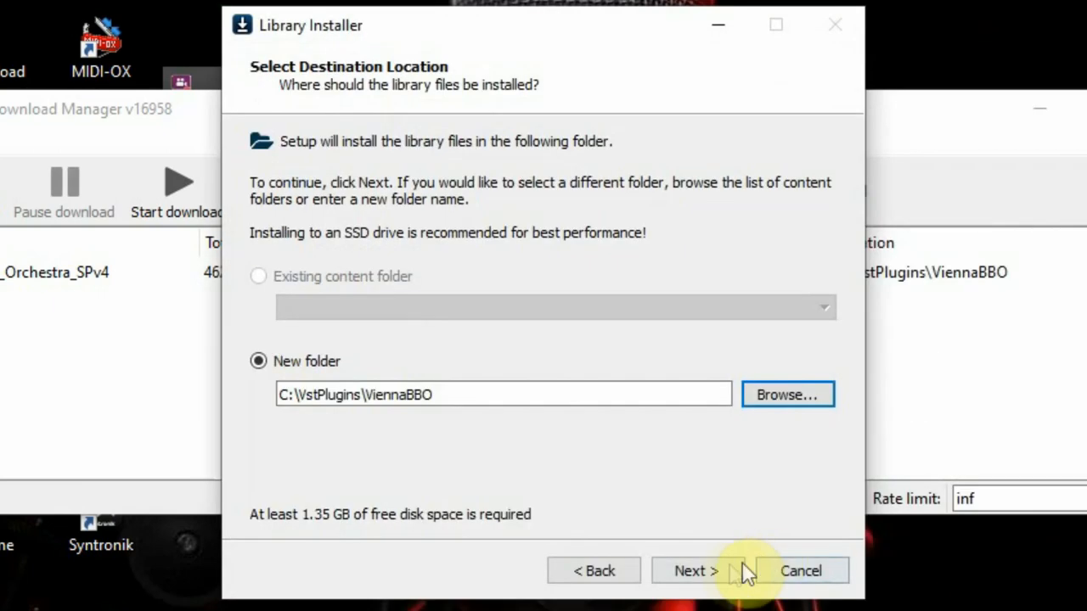
left_click(695, 570)
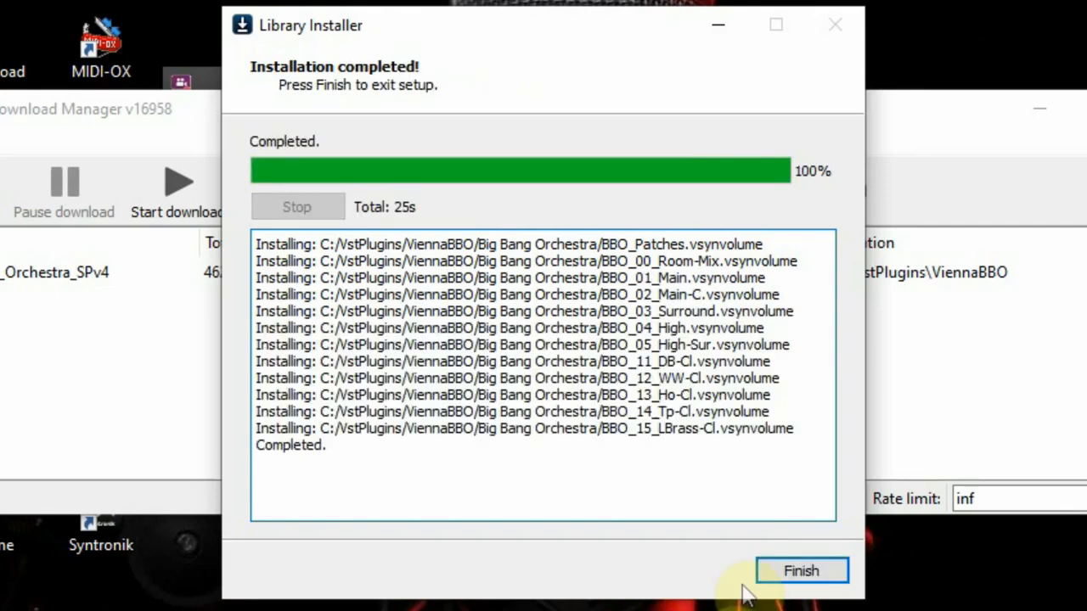
left_click(801, 571)
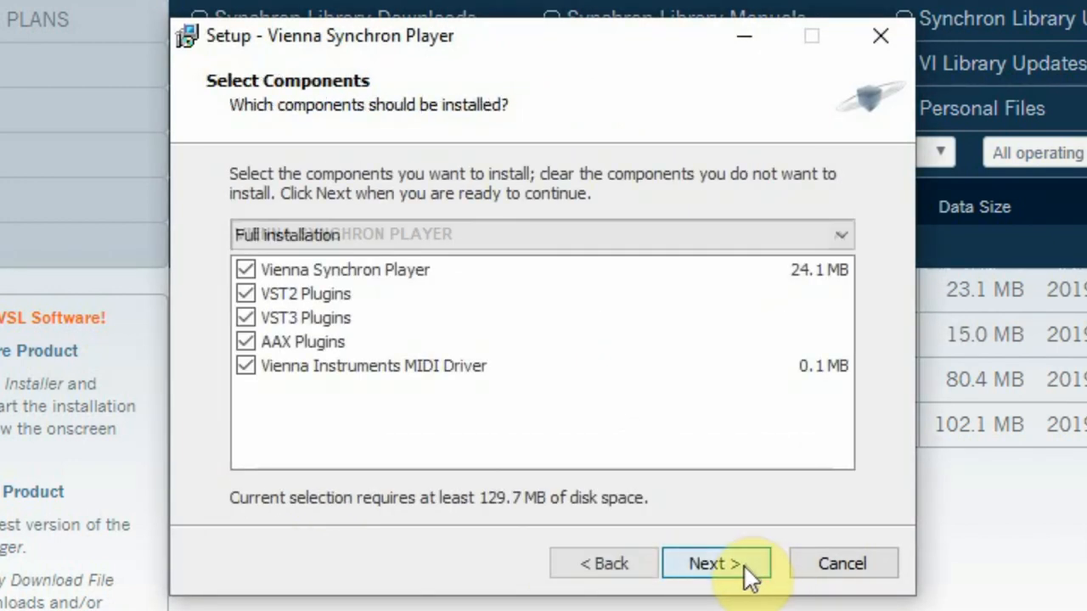
Install all Synchron Player components with VST2 plugins in C:\Program Files\Vstplugins.
left_click(715, 563)
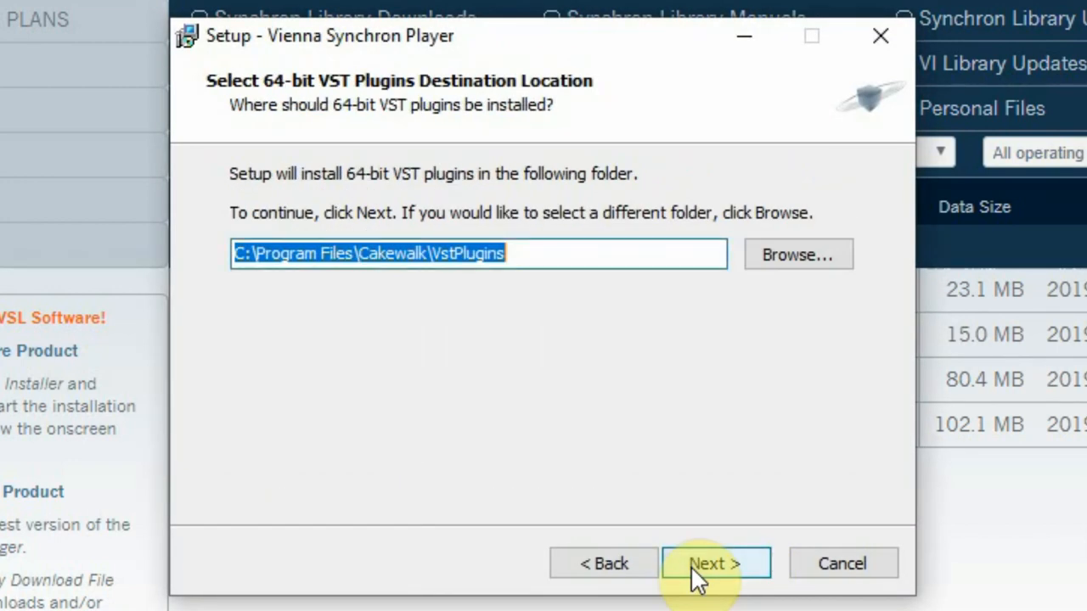
left_click(797, 254)
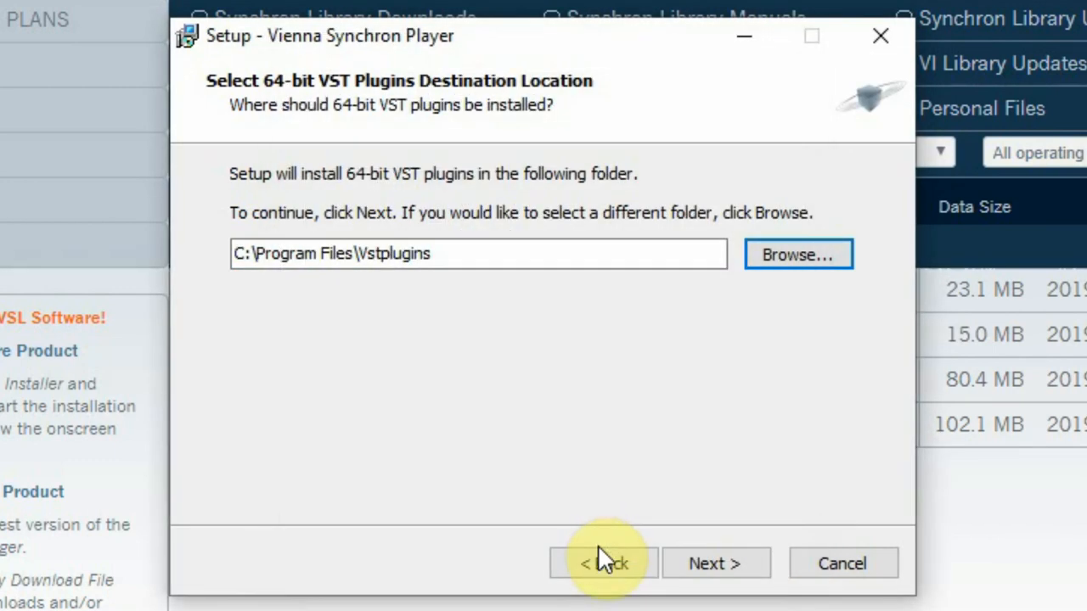
left_click(714, 563)
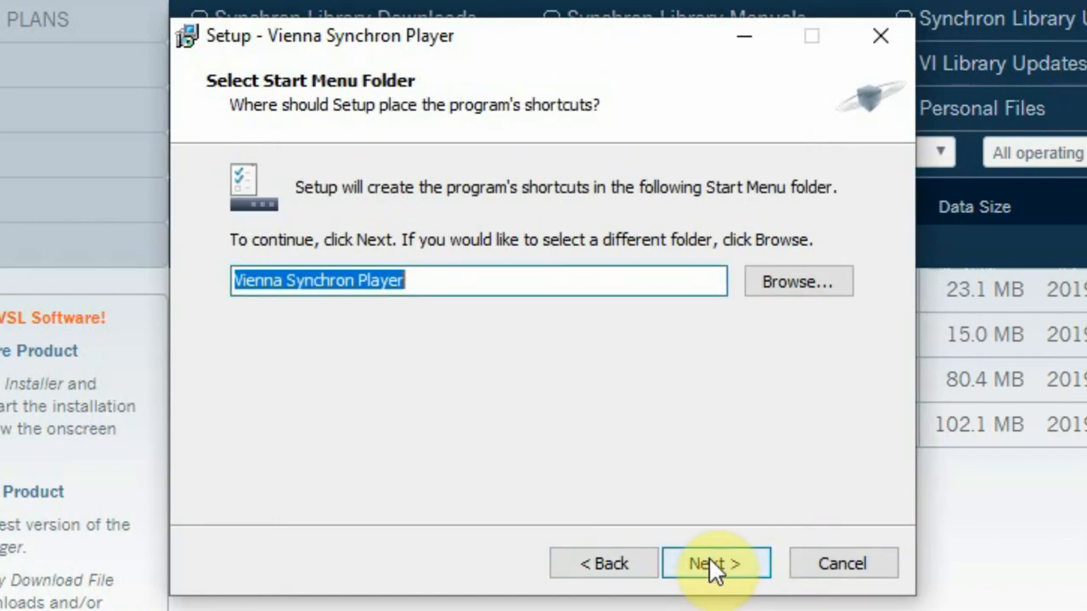
left_click(716, 563)
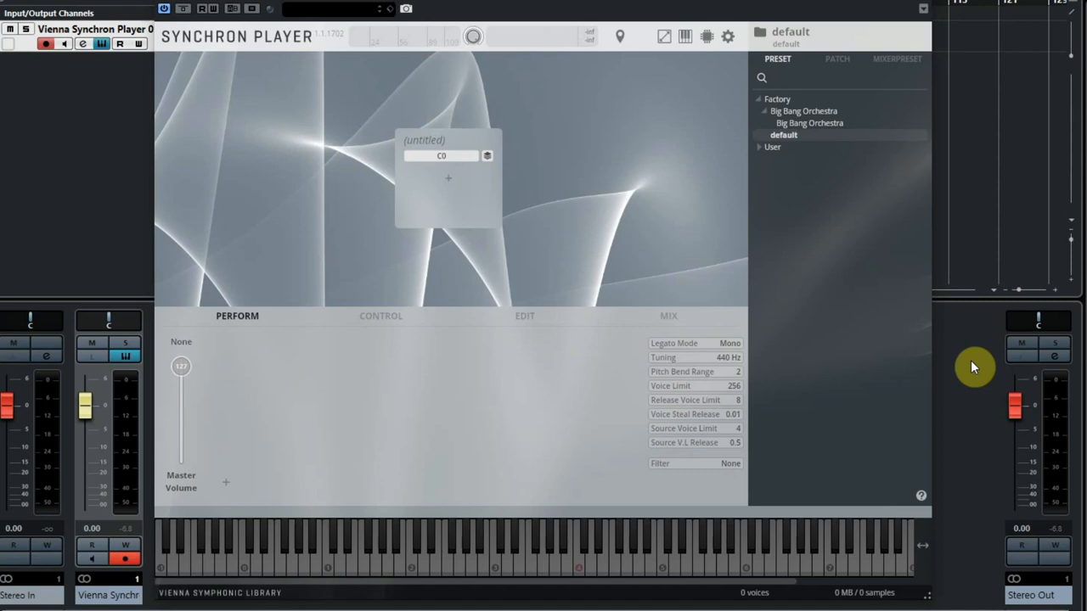
Load the Big Bang Orchestra preset from Factory > Big Bang Orchestra.
left_click(809, 123)
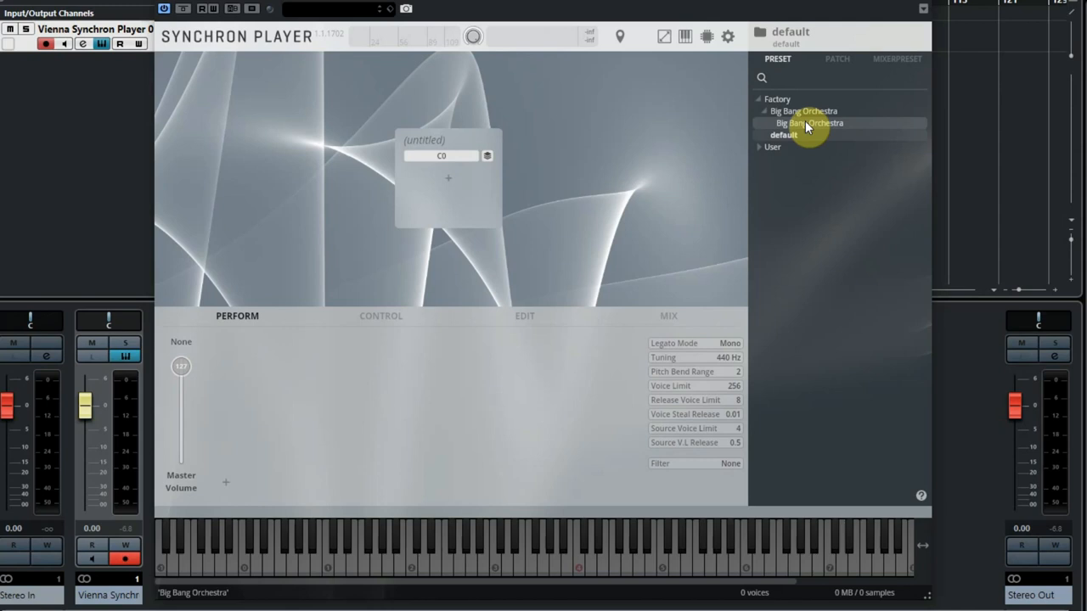
double_click(811, 123)
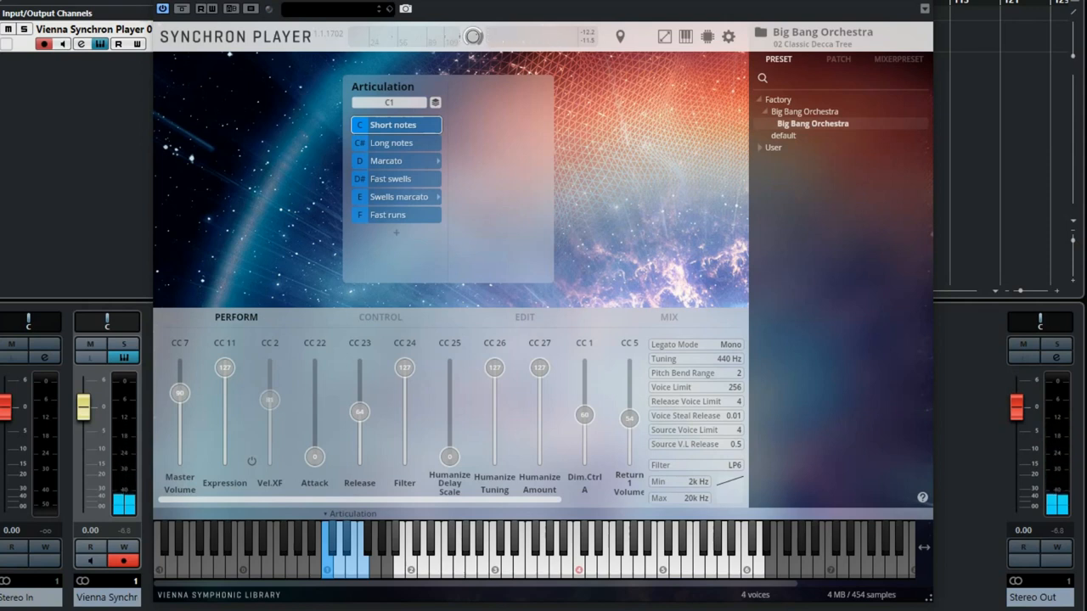
Select Long notes in the Big Bang Orchestra articulation list.
left_click(392, 141)
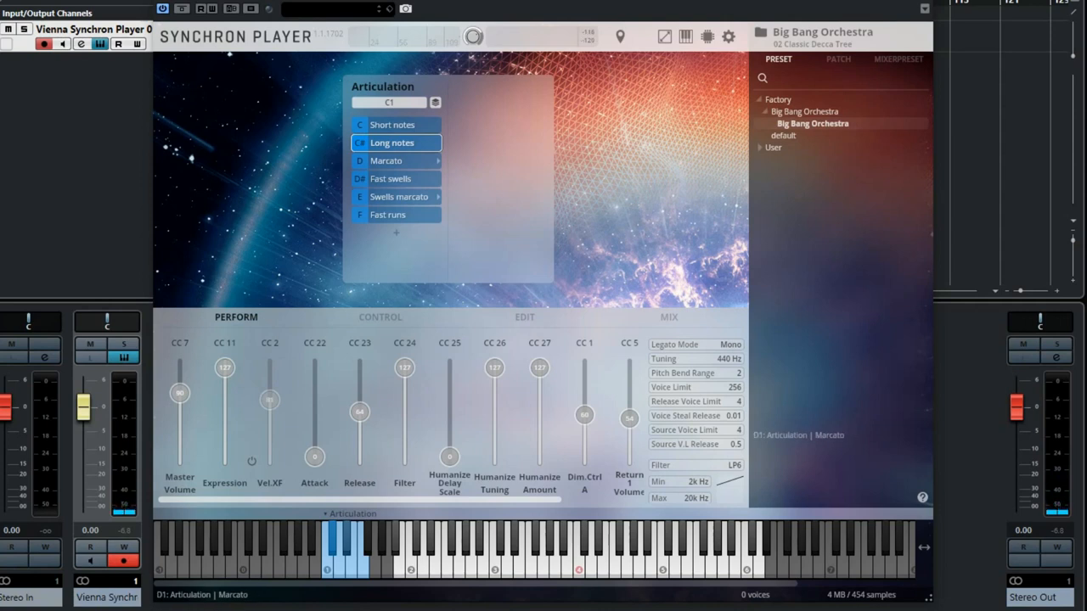
Audition Marcato, Fast swells, Swells marcato, then the next articulation in the list.
left_click(386, 161)
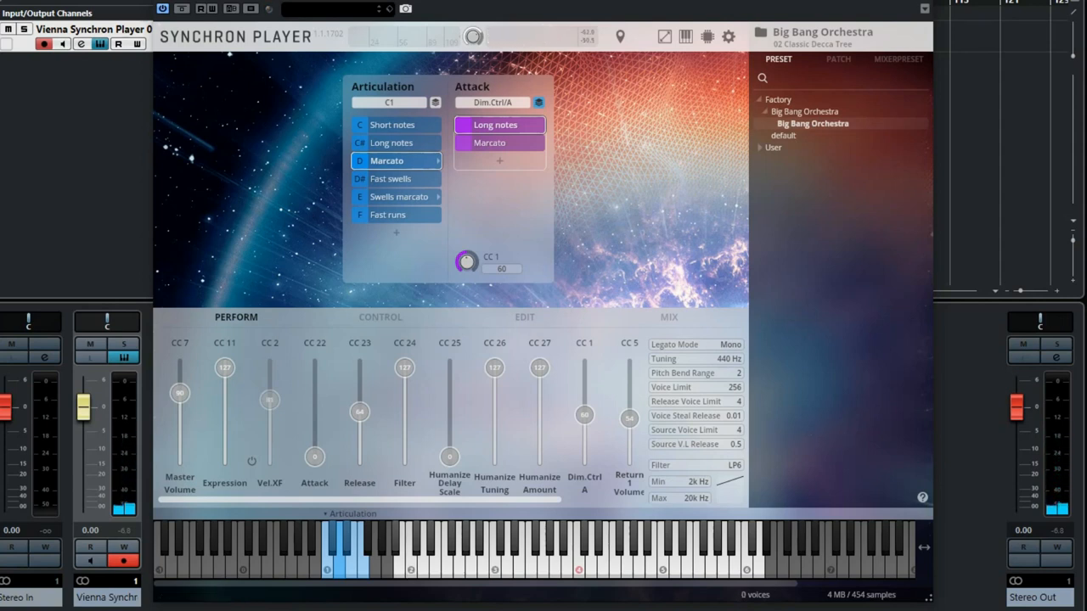
left_click(391, 178)
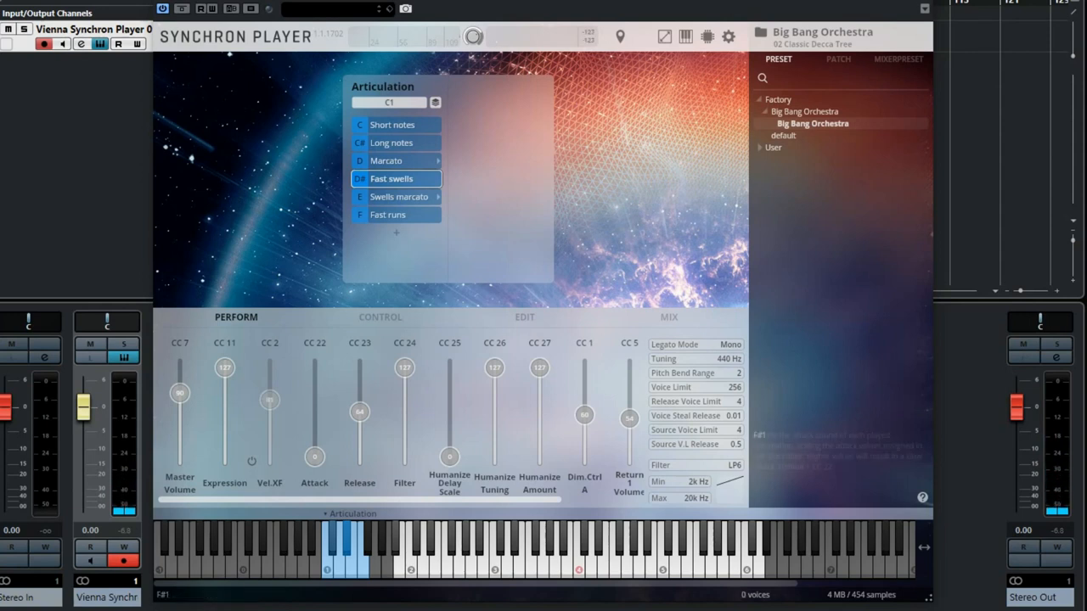
left_click(400, 196)
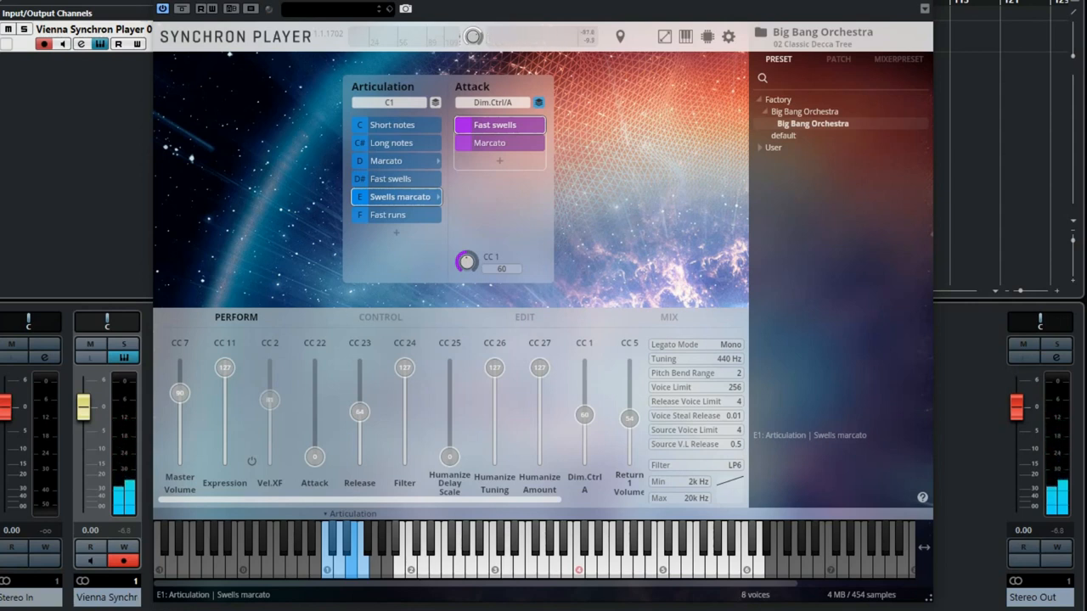
left_click(388, 213)
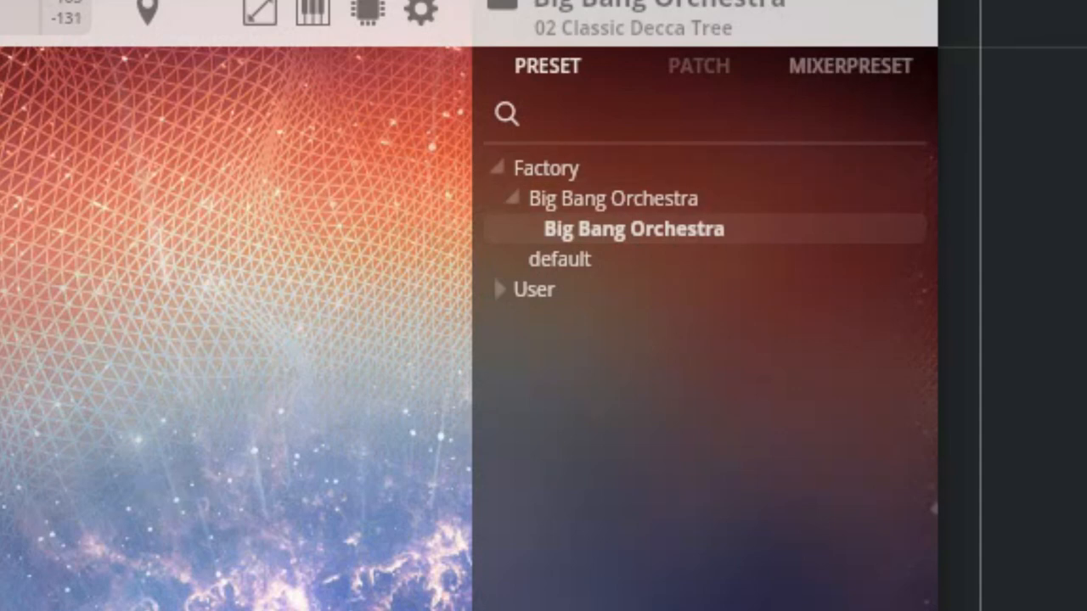
Switch the mixer preset to 03 Wide Decca Tree from the MIXERPRESET list.
left_click(849, 66)
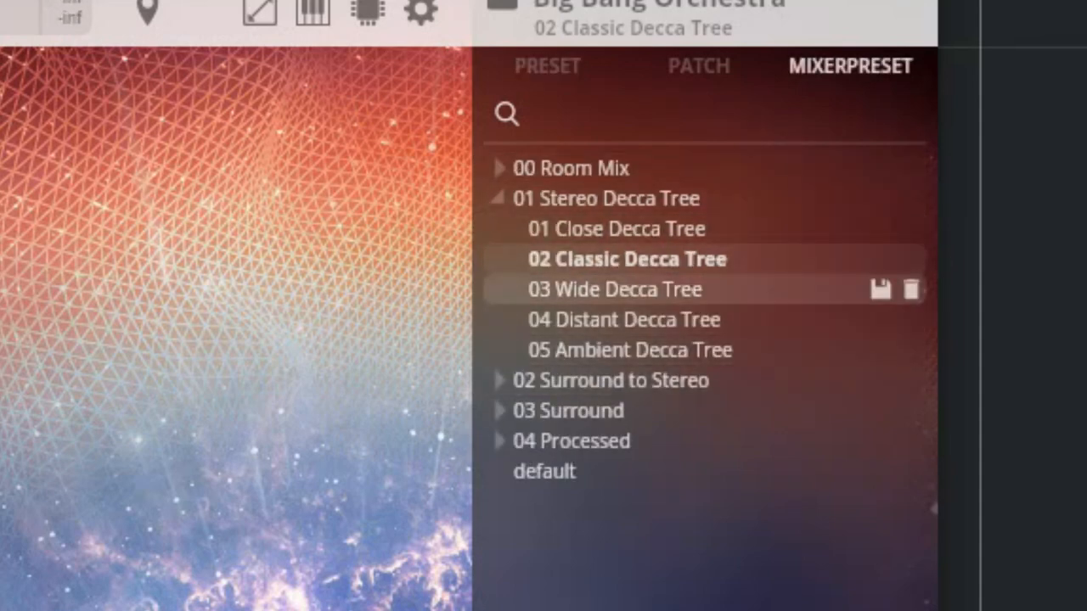
left_click(614, 288)
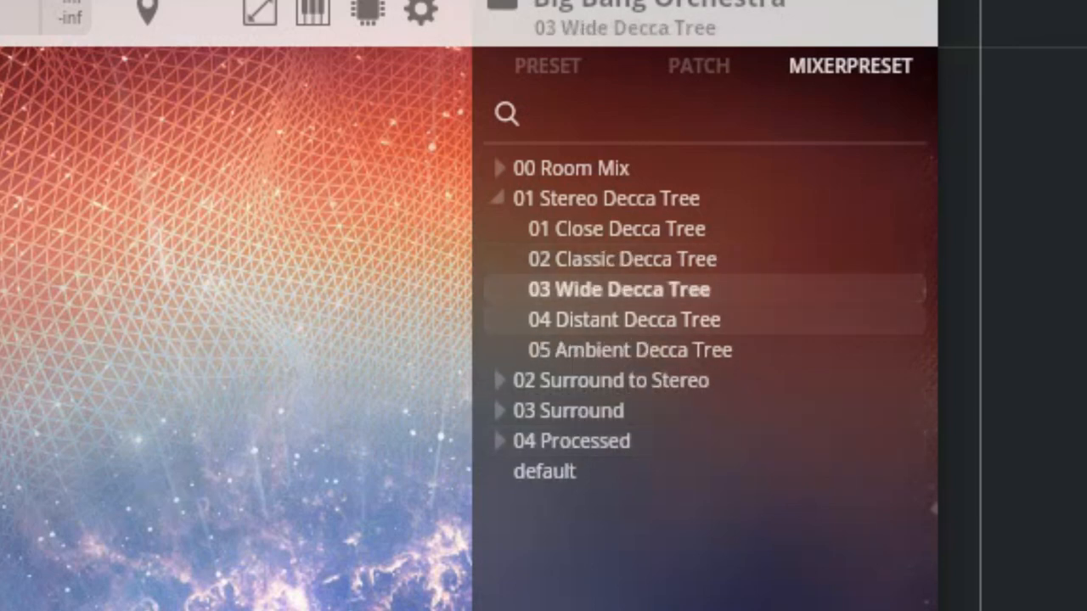